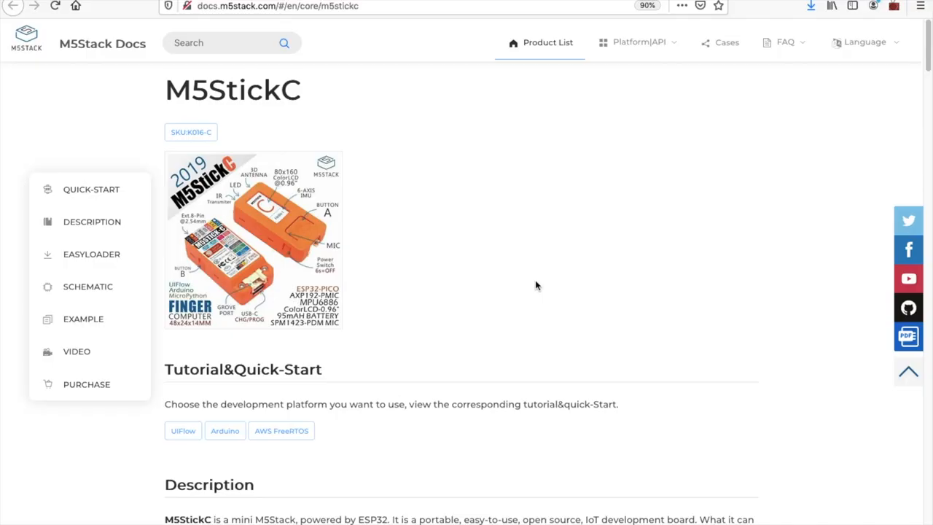
scroll(down, 3)
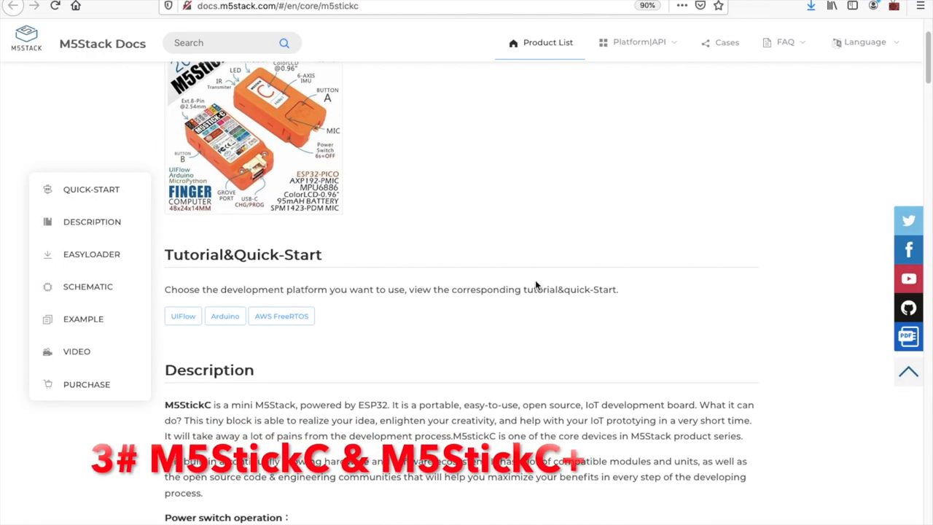
scroll(down, 3)
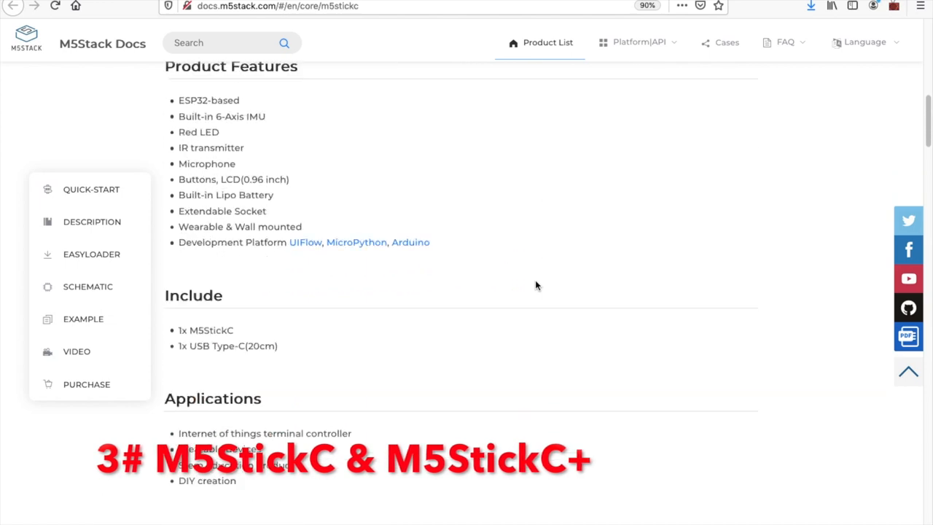
scroll(down, 3)
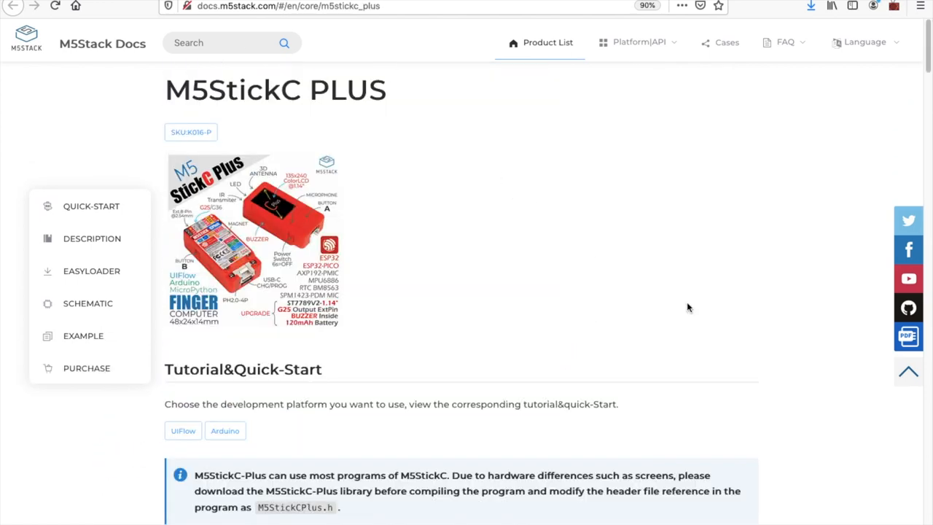
scroll(down, 3)
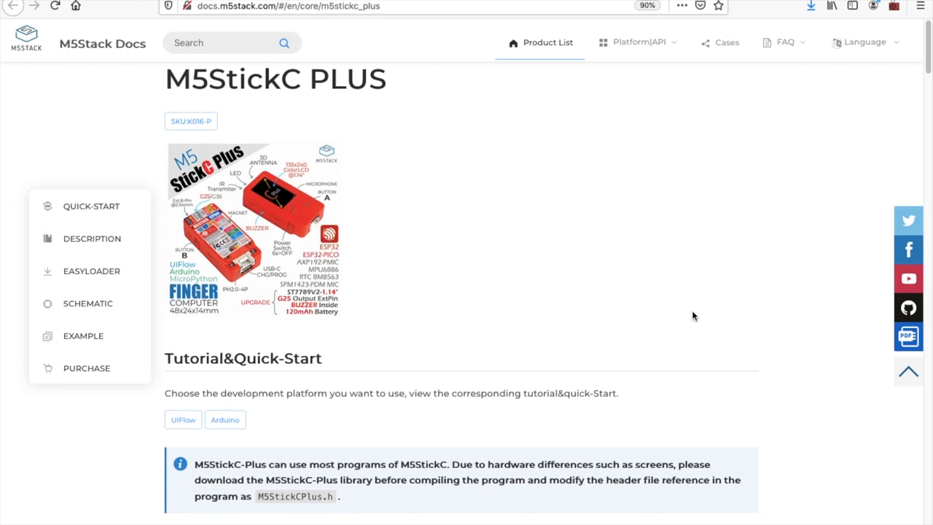